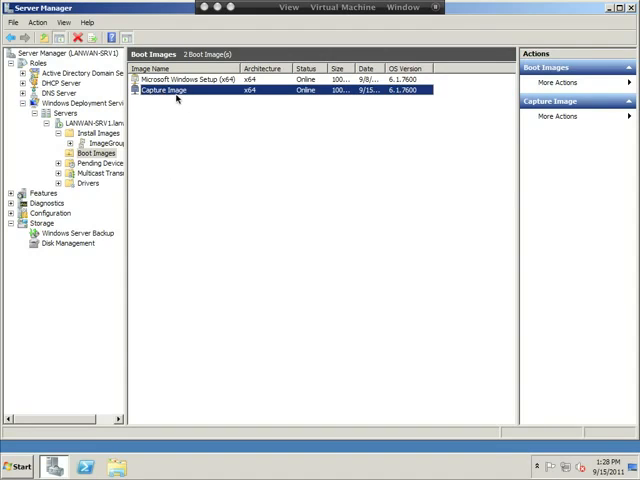
mouse_move(201, 151)
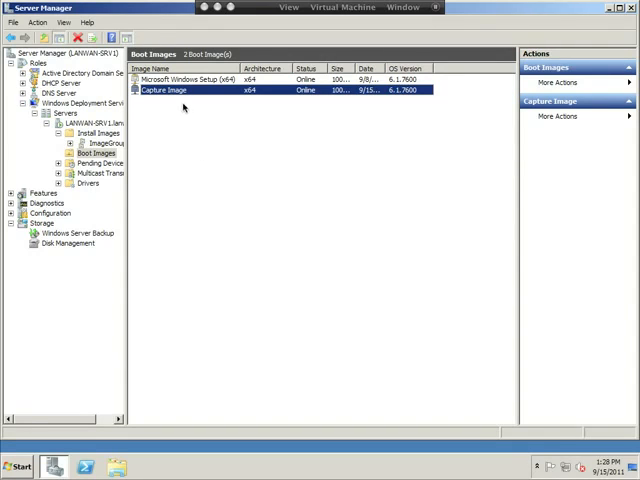
mouse_move(175, 103)
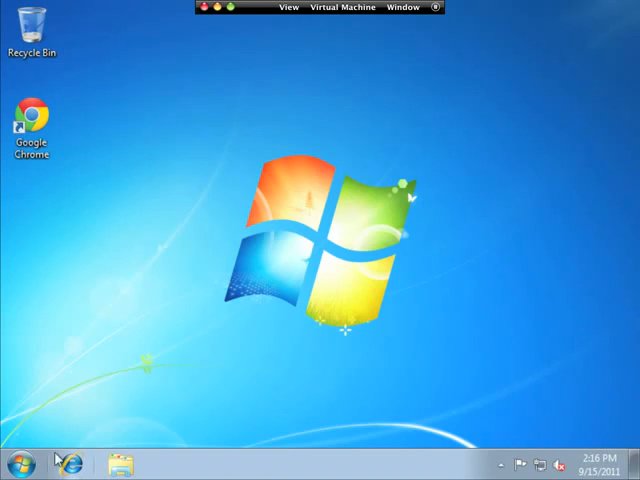
mouse_move(18, 463)
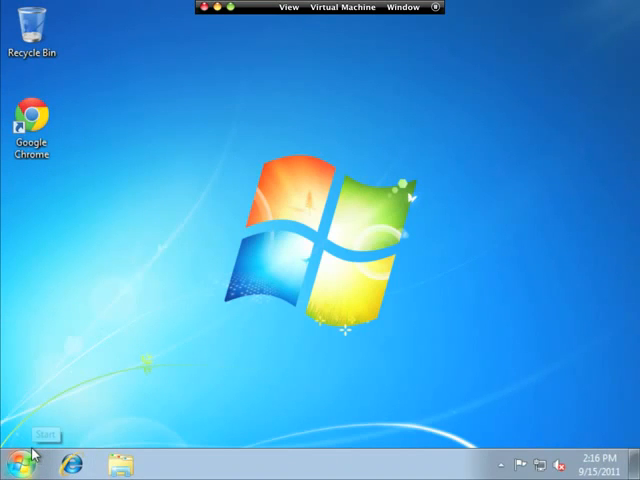
mouse_move(108, 465)
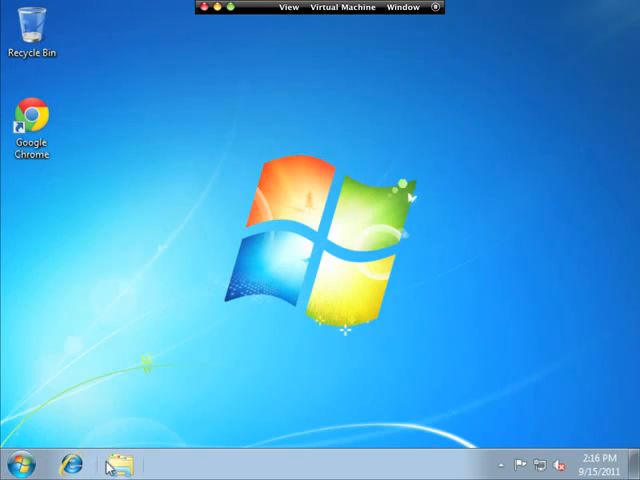
Step: Browse Computer to C:\Windows\System32\sysprep and launch sysprep.exe
click(122, 464)
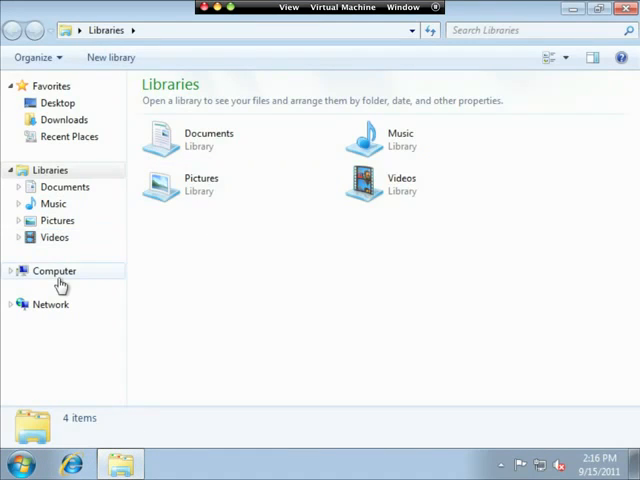
click(54, 270)
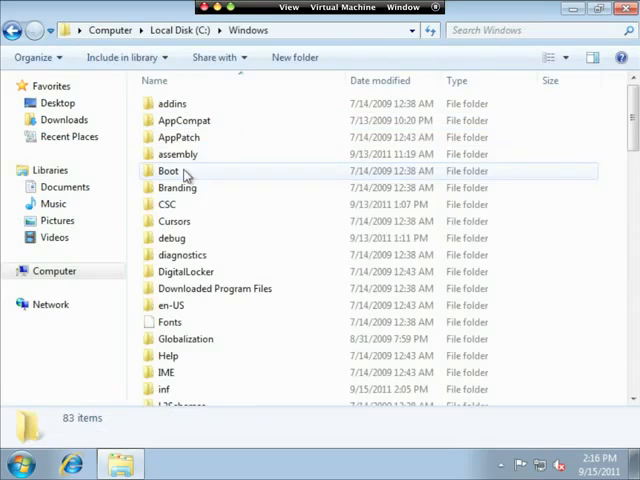
scroll(down, 3)
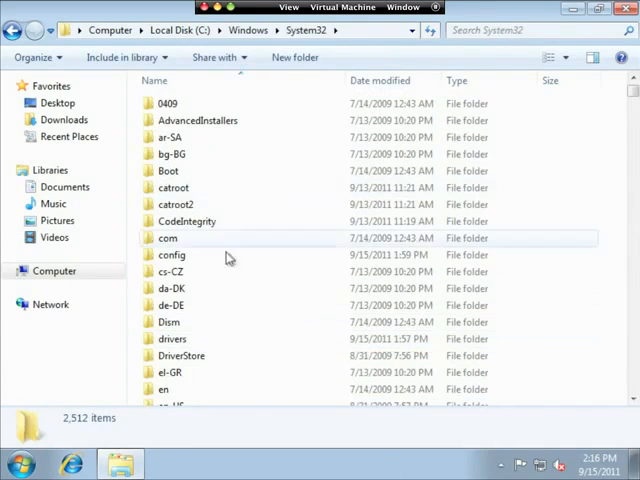
scroll(down, 3)
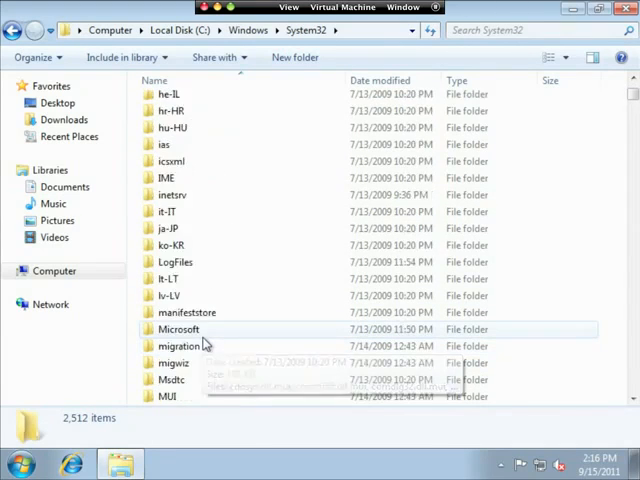
scroll(down, 3)
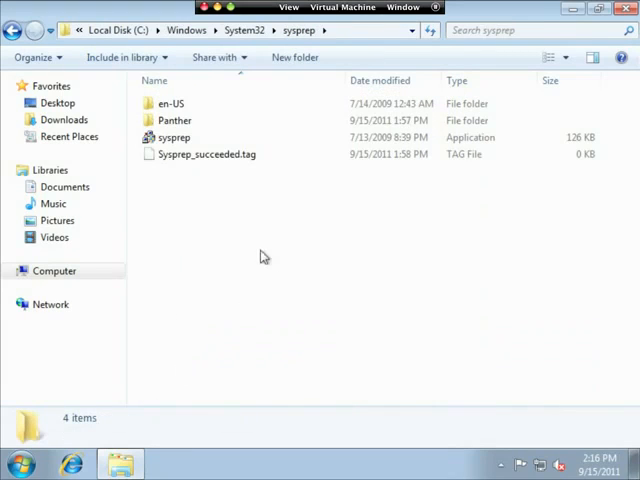
click(174, 137)
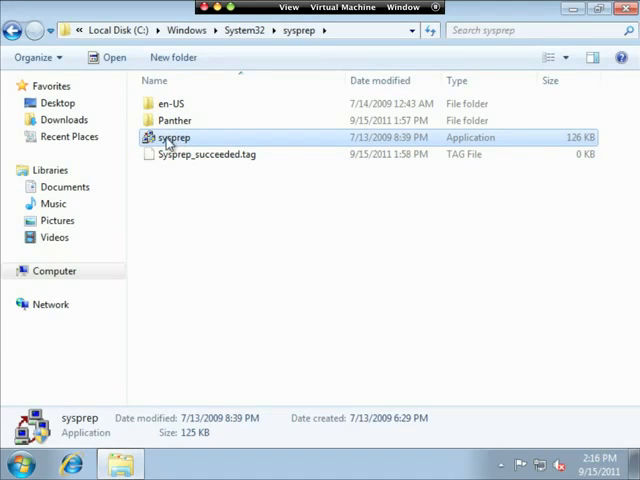
mouse_move(176, 140)
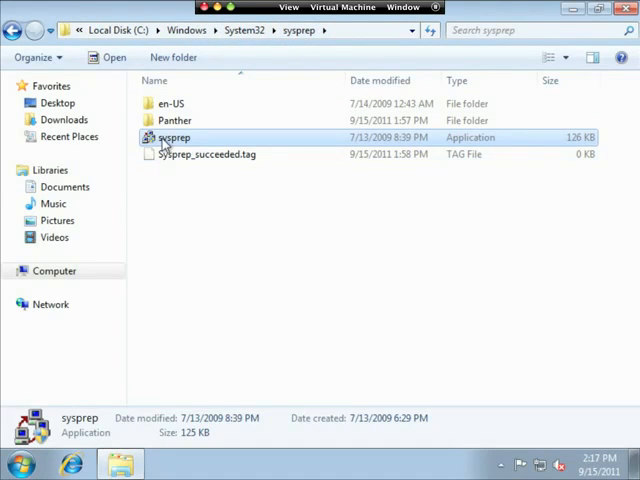
double_click(173, 137)
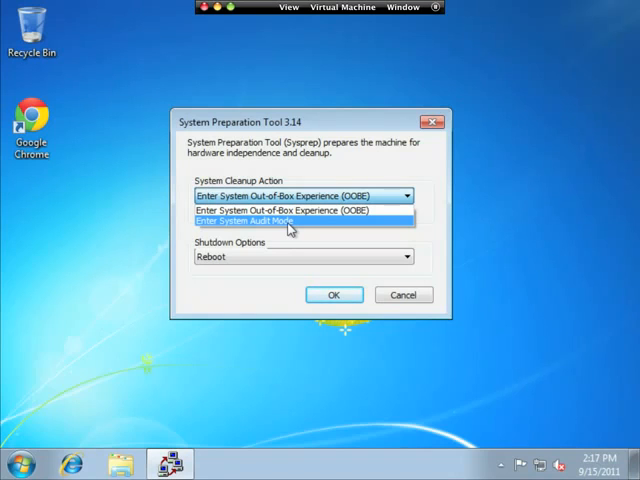
mouse_move(300, 210)
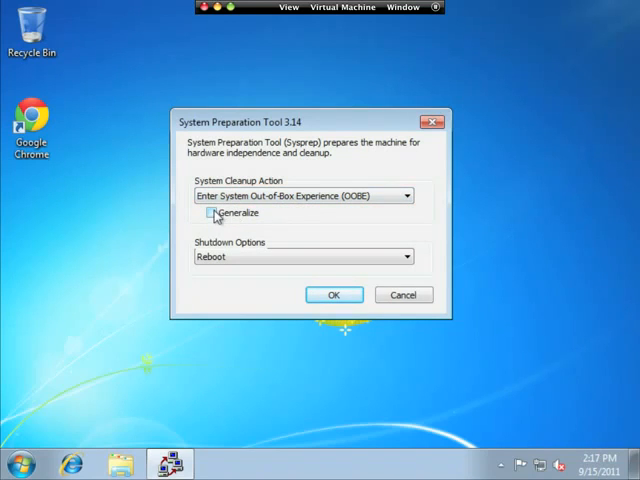
Step: Run sysprep with Enter System OOBE, Generalize ticked, and Shutdown as the shutdown option
click(212, 212)
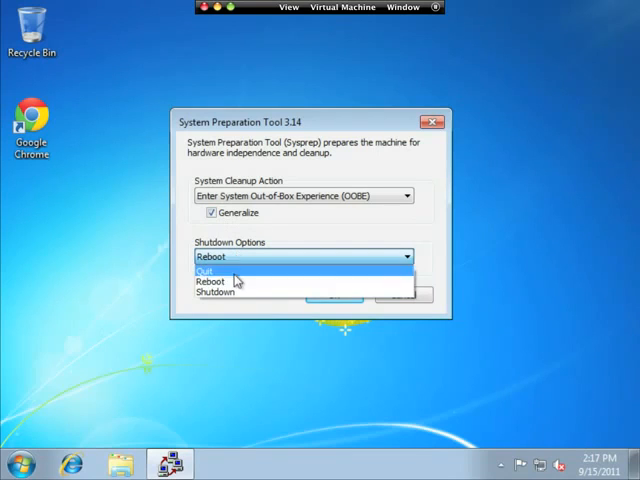
mouse_move(217, 293)
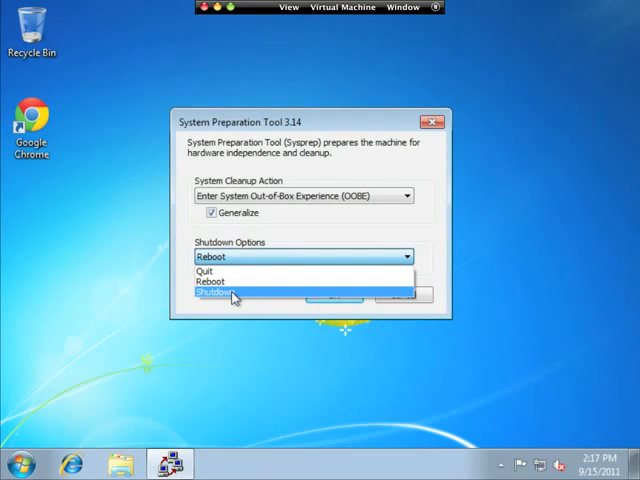
click(212, 294)
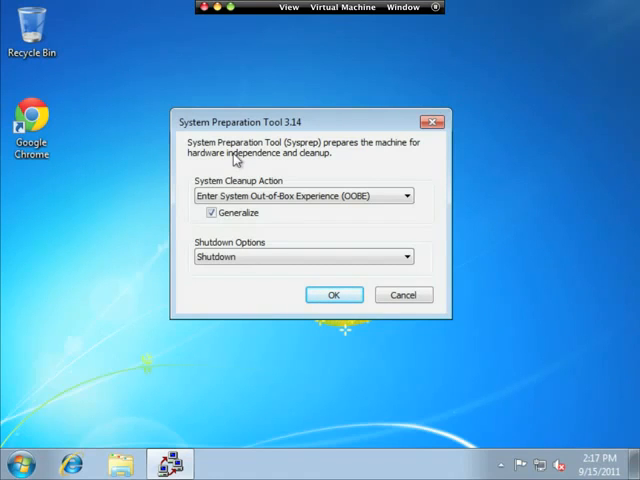
click(334, 294)
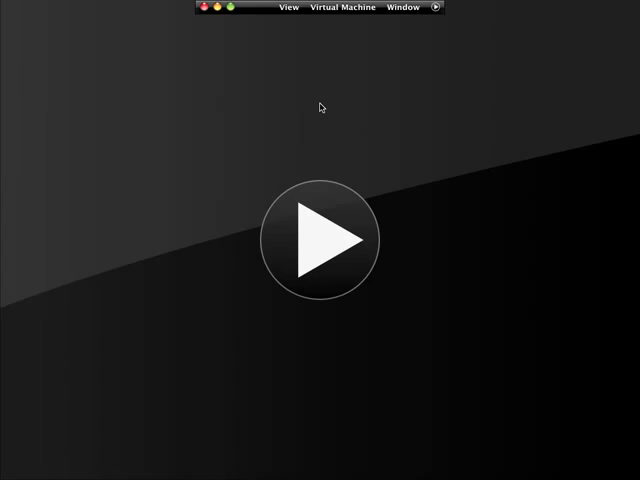
mouse_move(265, 139)
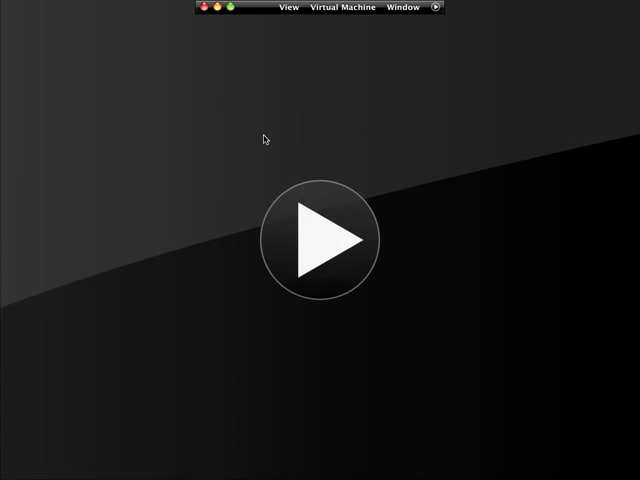
Step: Power on the virtual machine in VMware Fusion so it network-boots
click(321, 238)
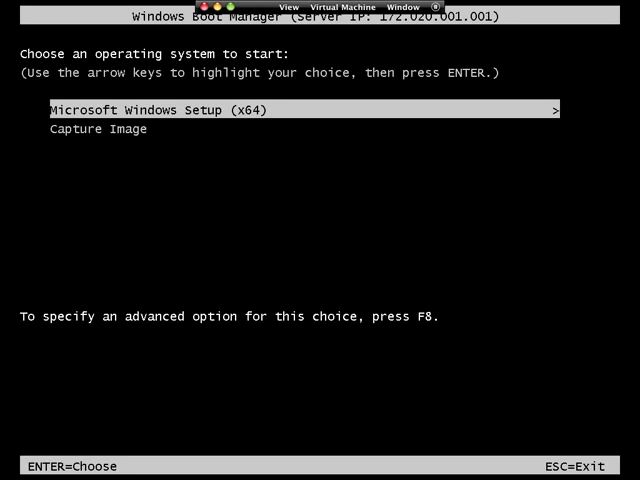
Step: Highlight Capture Image in Windows Boot Manager and boot it
key(Down)
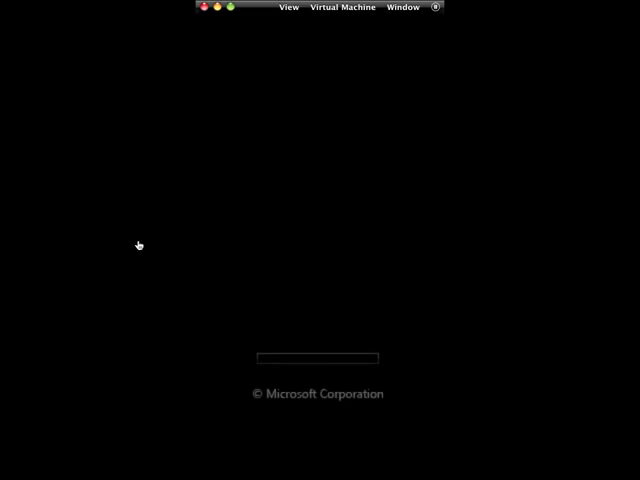
mouse_move(320, 245)
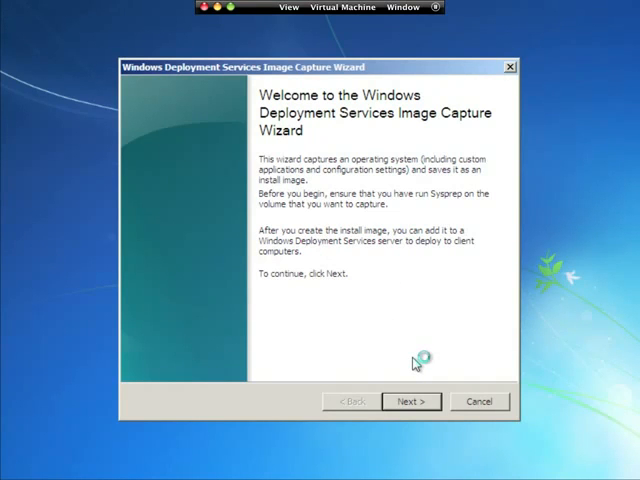
mouse_move(410, 401)
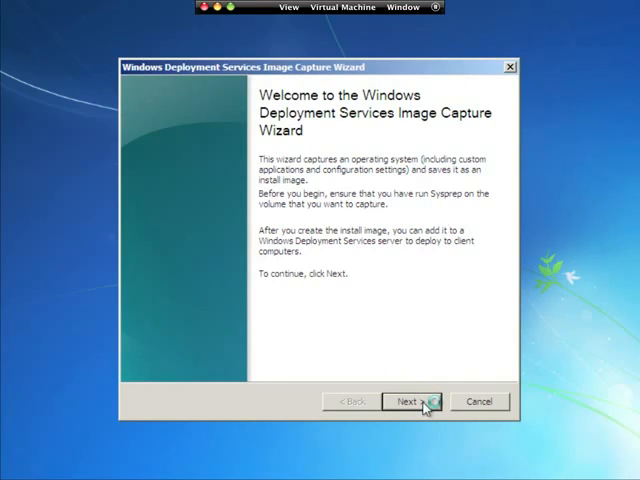
Step: Capture volume D:\ as 'First Golden Workstation' with description 'Testing Sysprep'
click(408, 401)
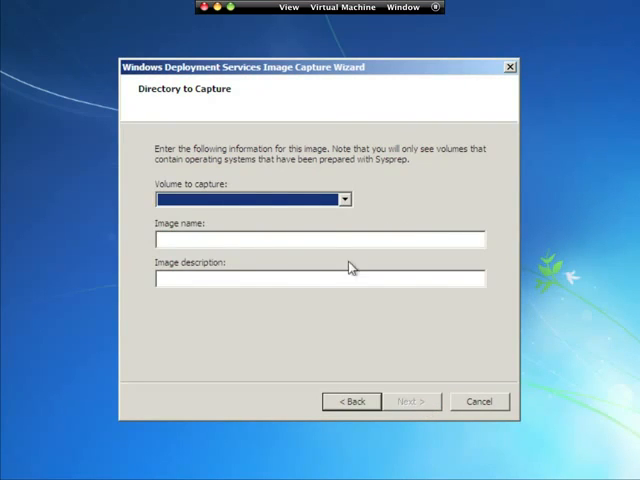
click(345, 199)
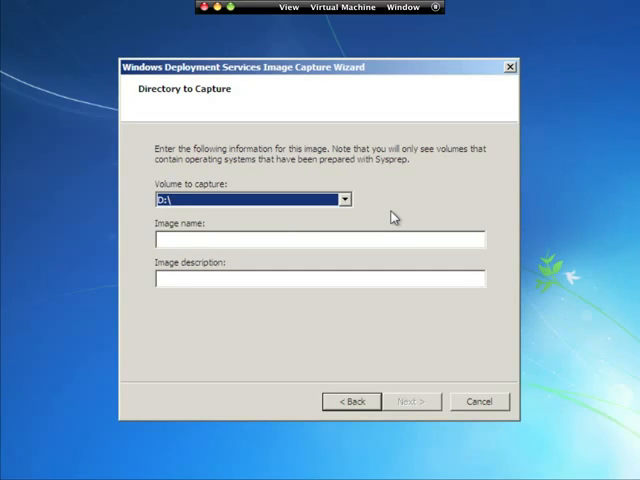
mouse_move(315, 210)
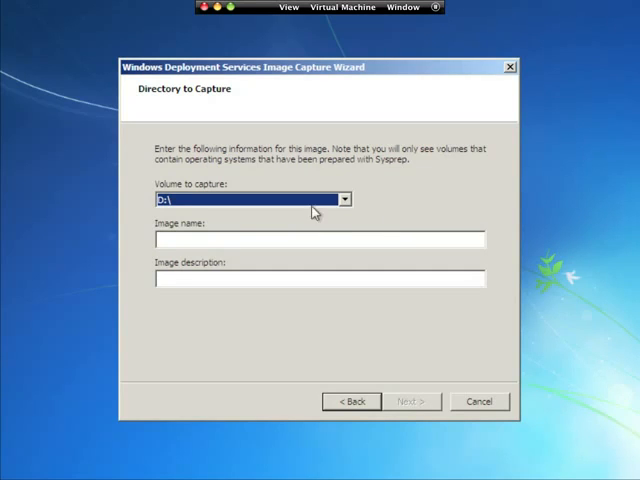
text(F)
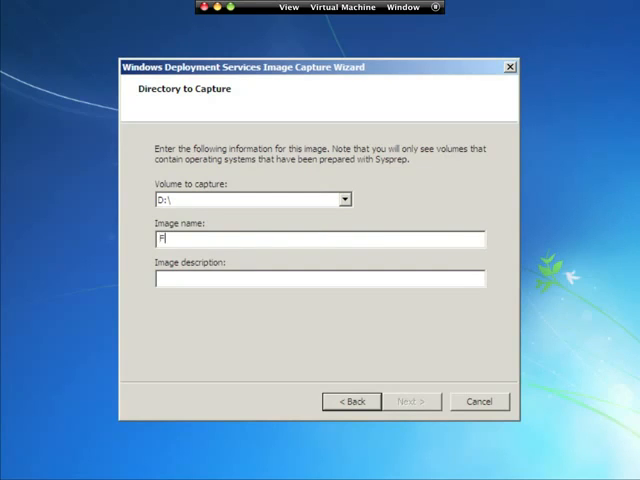
text(irst Golden)
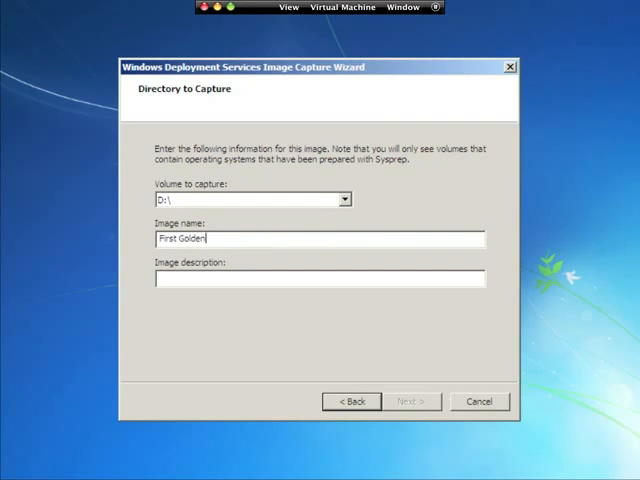
text(Workst)
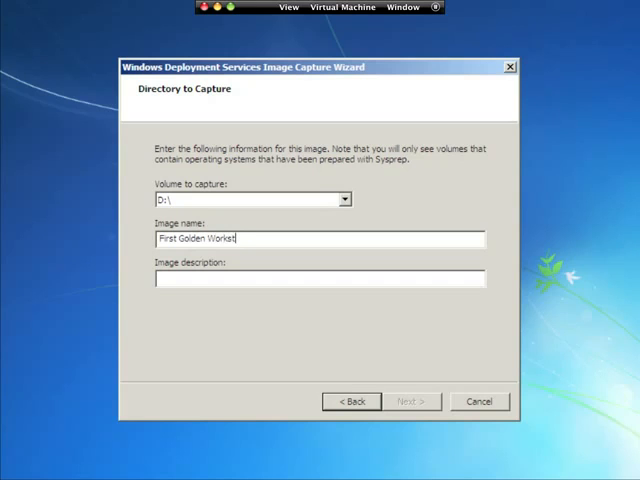
text(ation)
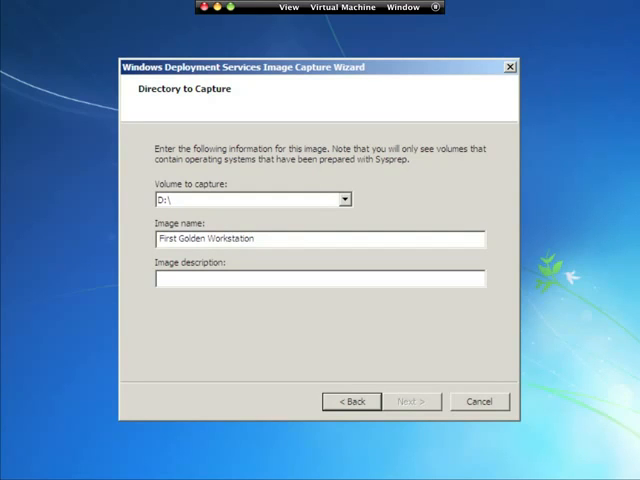
text(Testing)
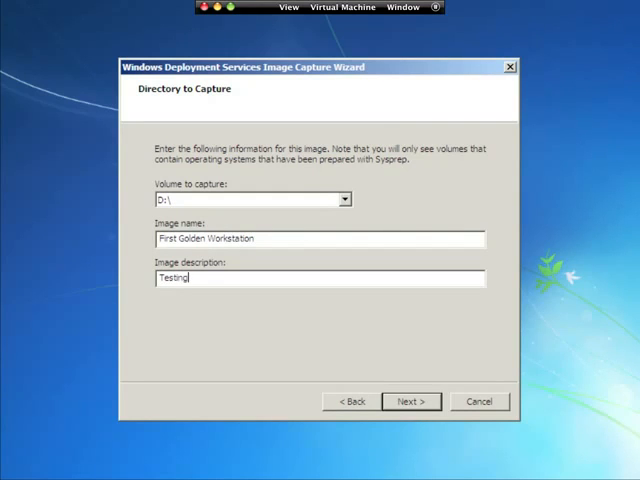
text(Sys)
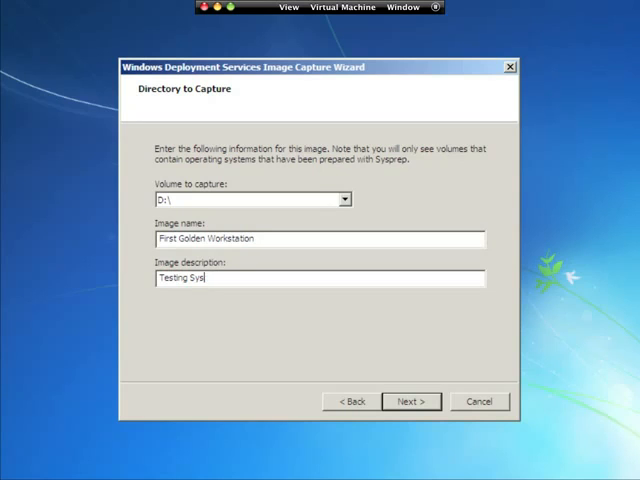
text(prep)
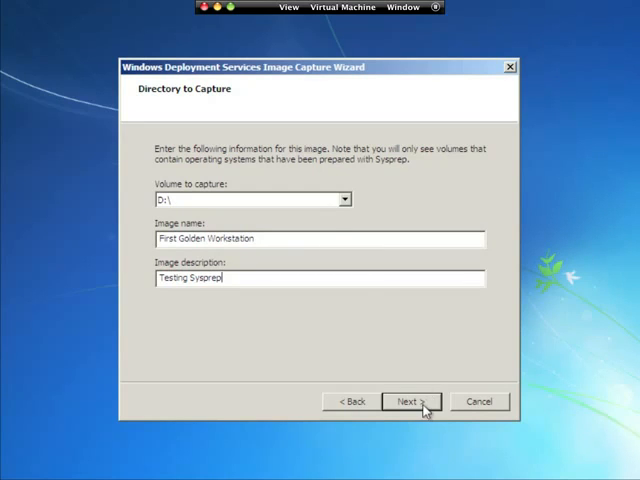
click(410, 401)
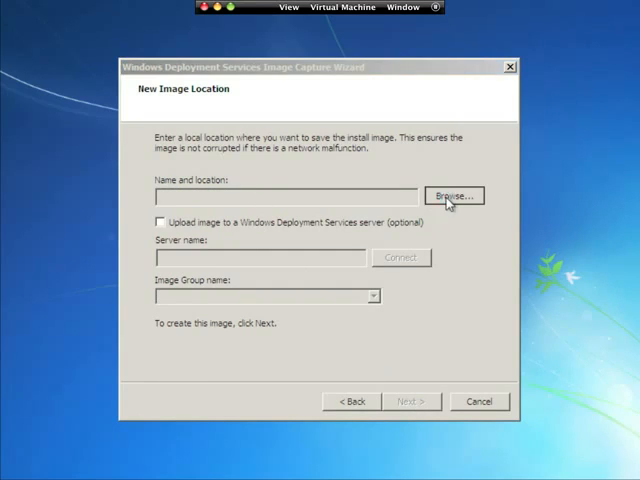
Step: Enable uploading to a Windows Deployment Services server and enter lanwan-srv1.lanwan.prv
click(453, 195)
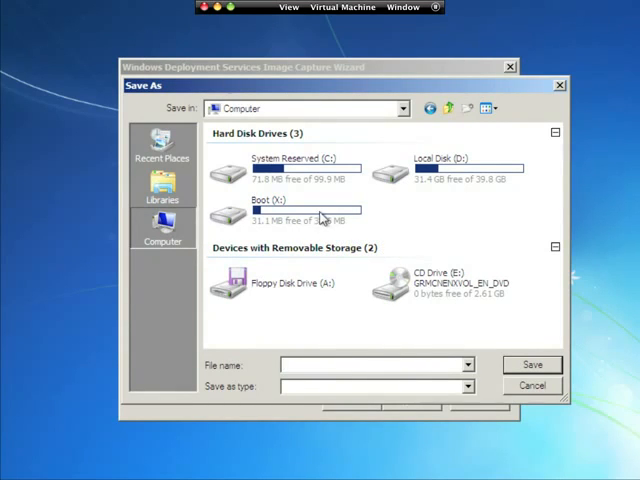
mouse_move(315, 212)
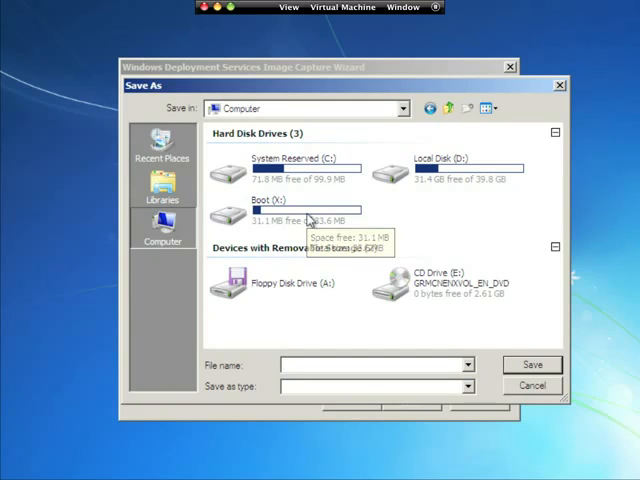
mouse_move(388, 278)
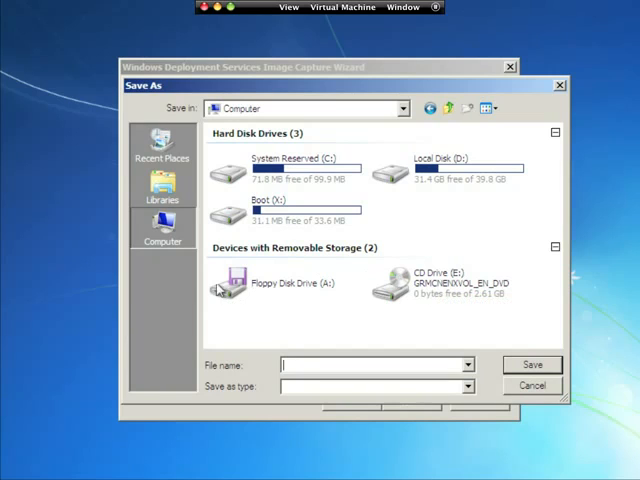
mouse_move(162, 185)
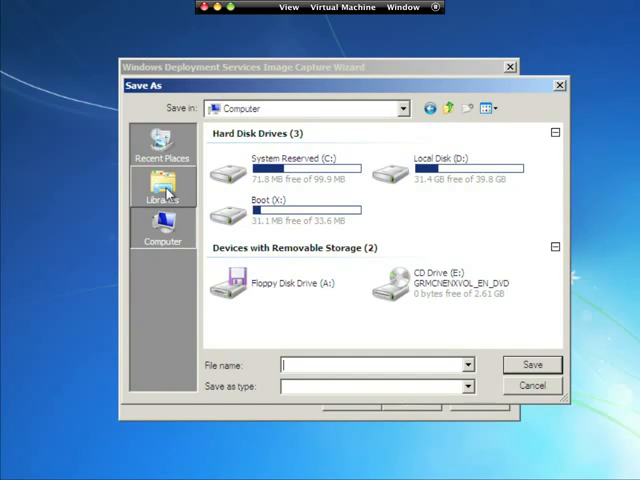
click(533, 385)
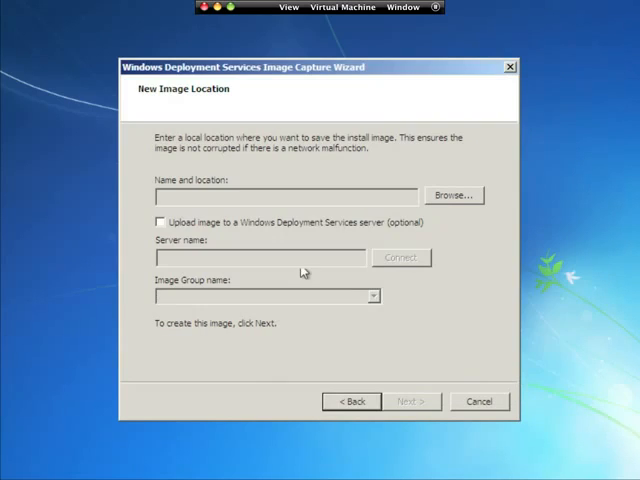
click(160, 222)
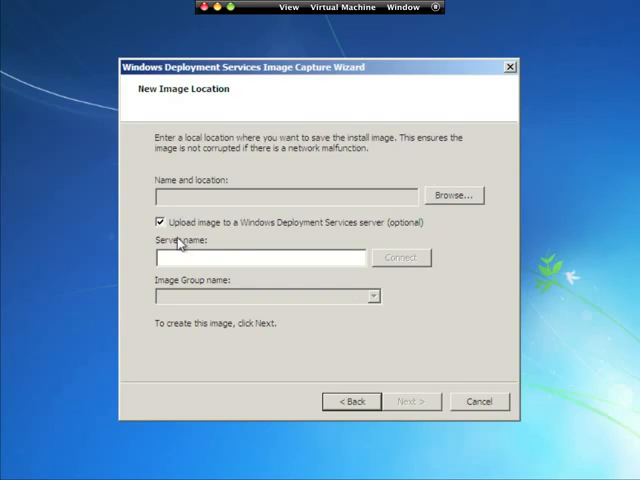
mouse_move(400, 230)
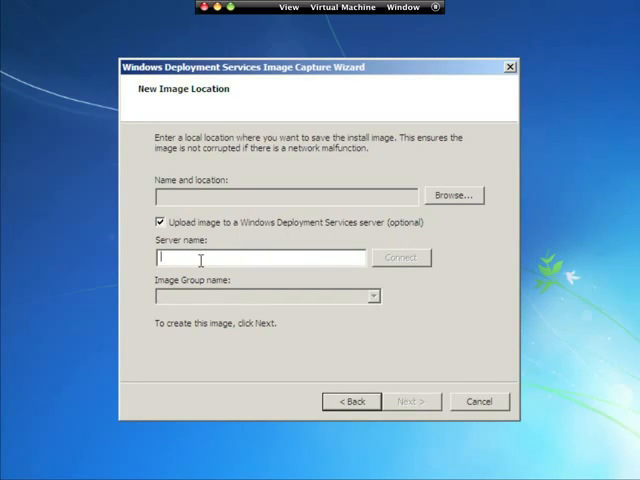
mouse_move(303, 272)
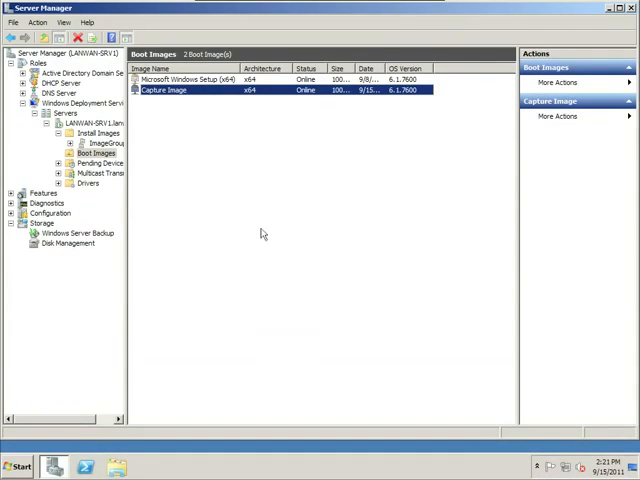
click(90, 122)
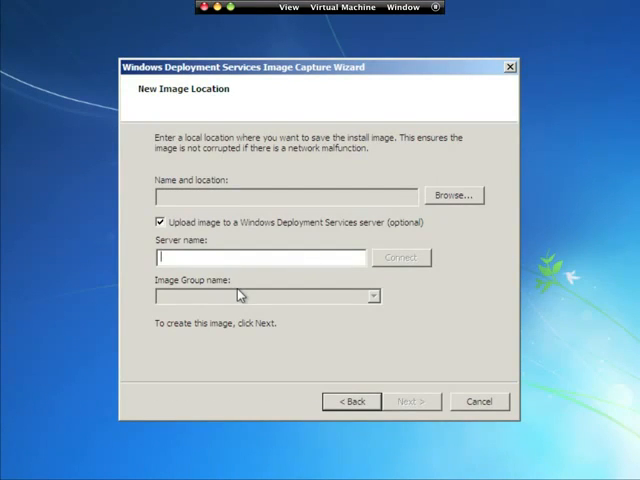
text(lanwan-srv1.)
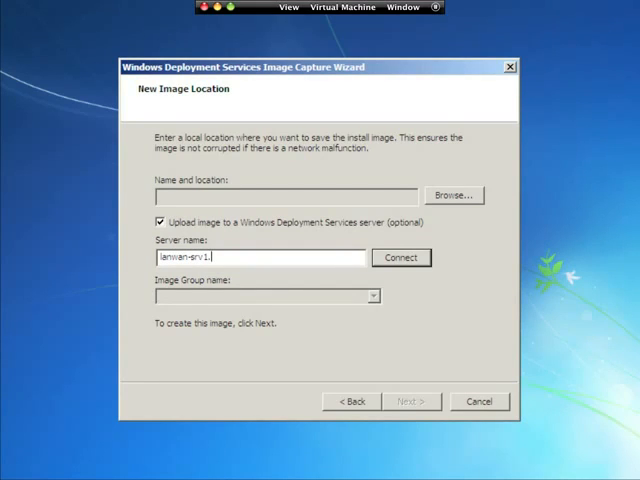
text(lanwan.prv)
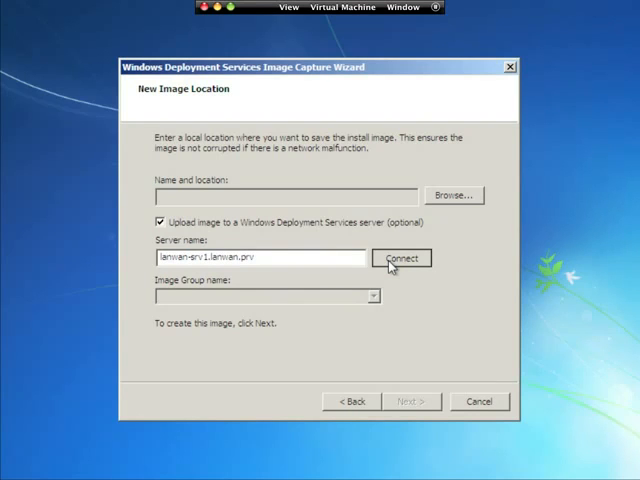
Step: Connect to lanwan-srv1 with domain administrator credentials and select image group ImageGroup1
click(402, 258)
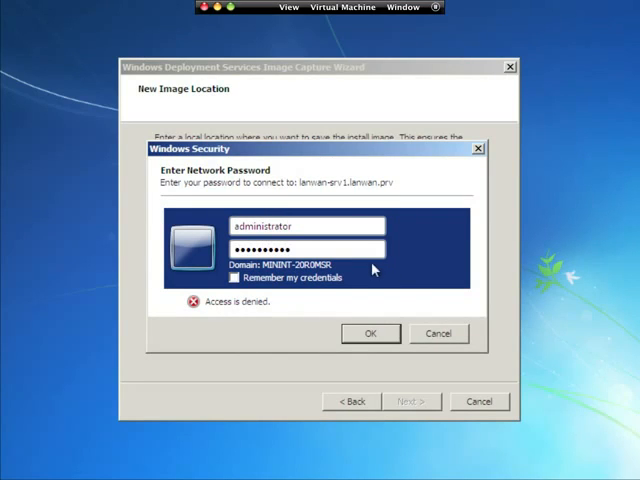
click(307, 226)
text(lanwan\)
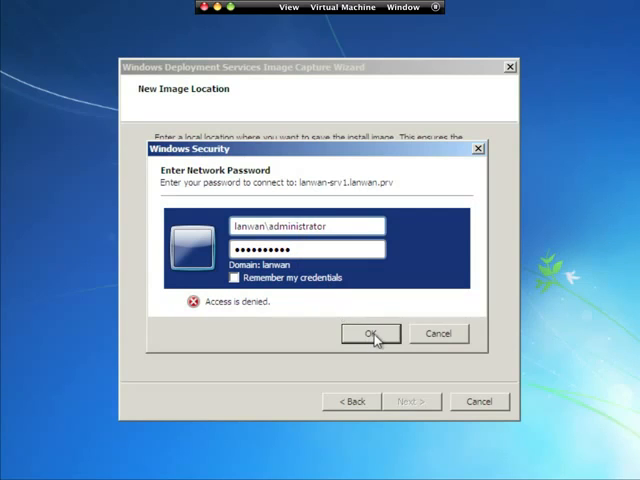
click(370, 333)
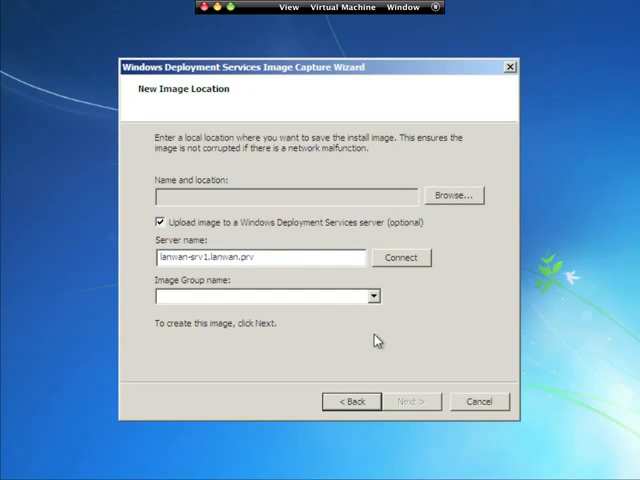
click(373, 295)
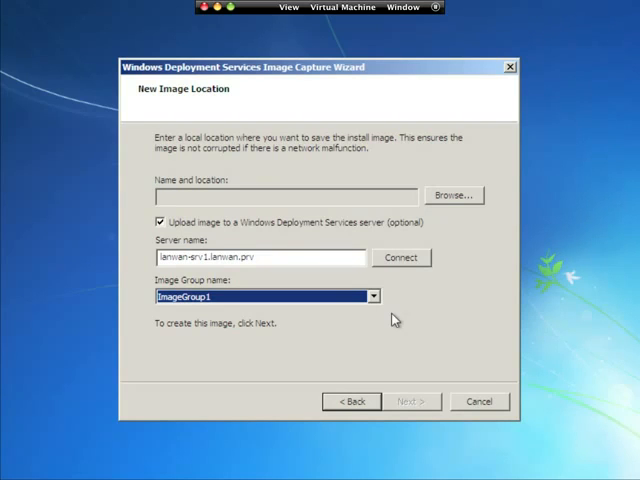
mouse_move(421, 405)
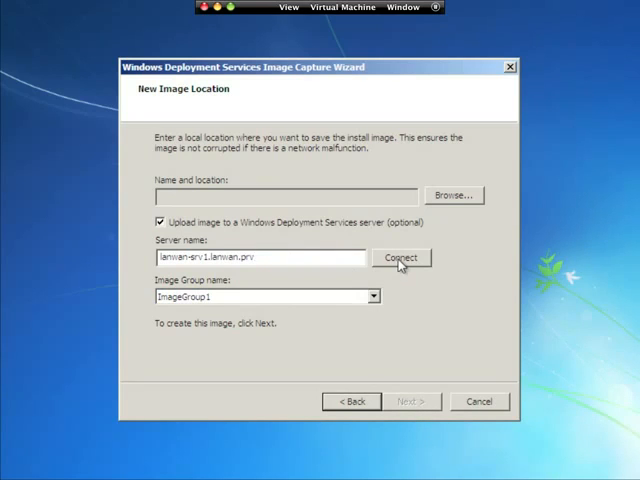
click(260, 257)
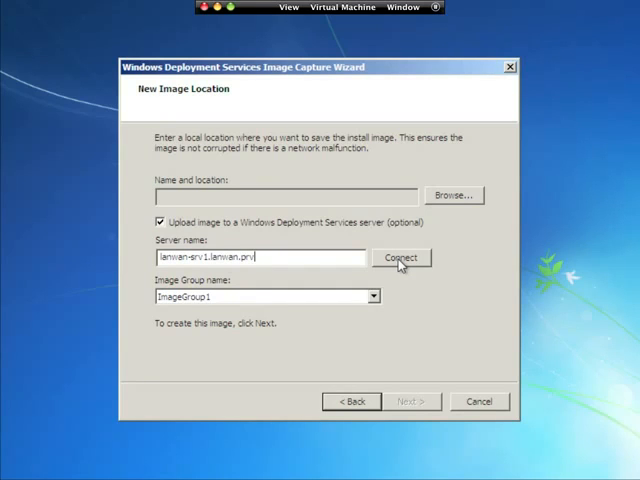
click(373, 296)
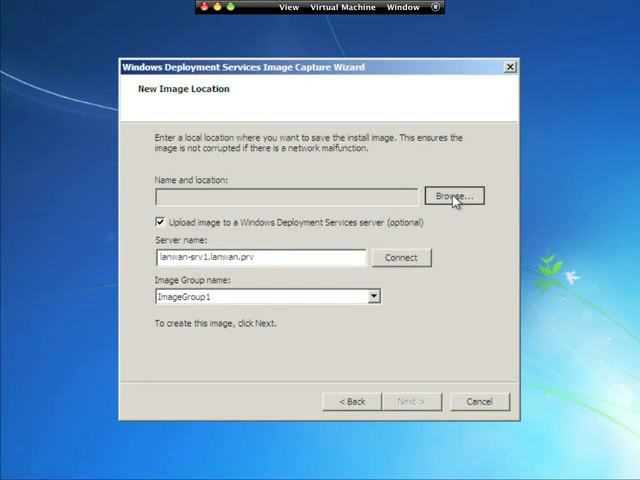
Step: Open the save-location browser and cancel it, leaving the image path blank
click(453, 195)
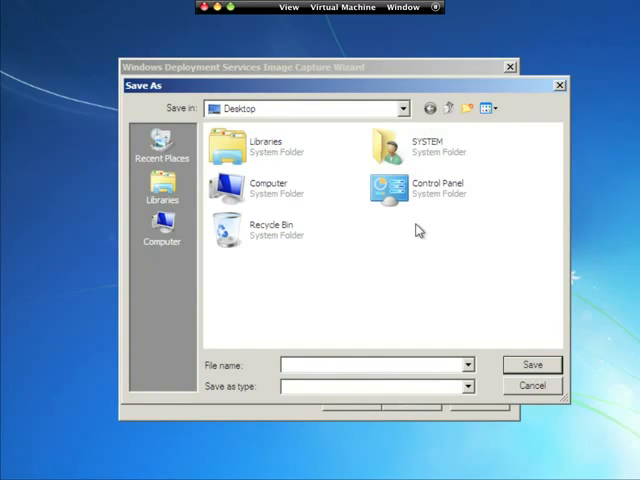
mouse_move(368, 290)
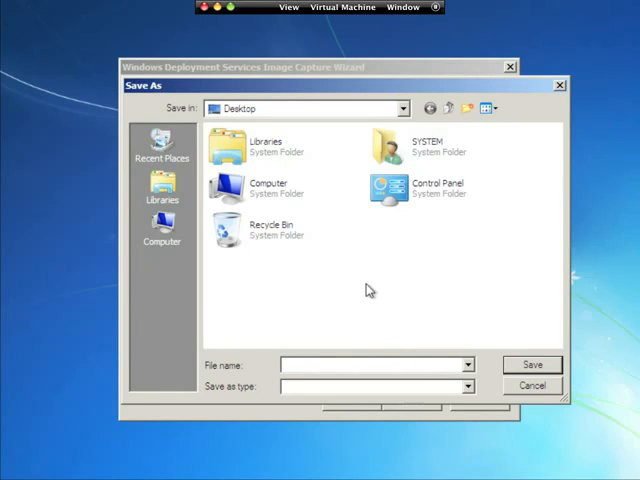
click(532, 385)
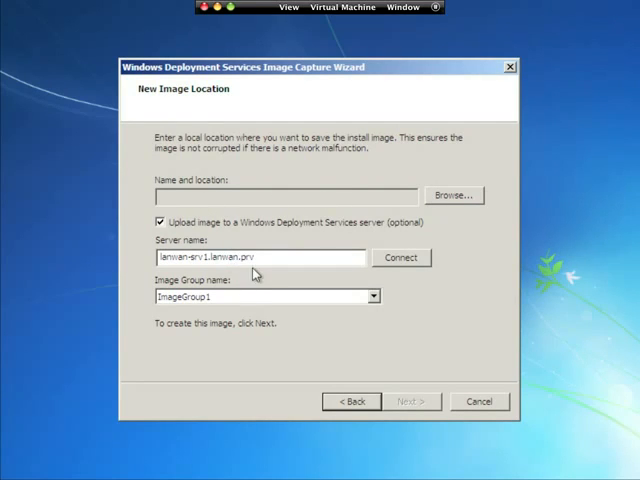
mouse_move(258, 305)
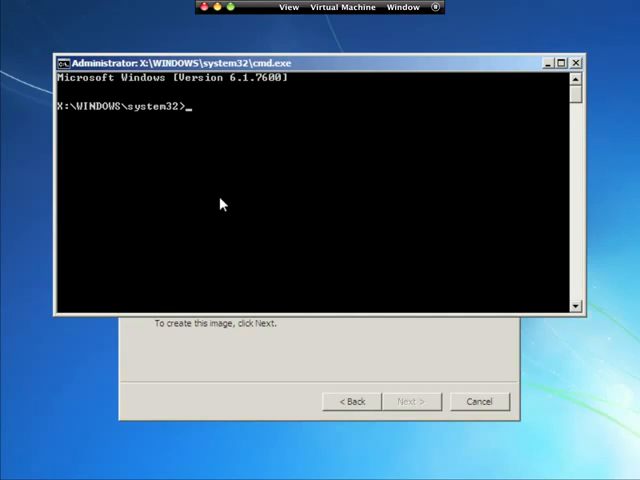
Step: Enter 'net use G: \\lanwan-srv1.lanwan.prv\golden' in Command Prompt
text(net us)
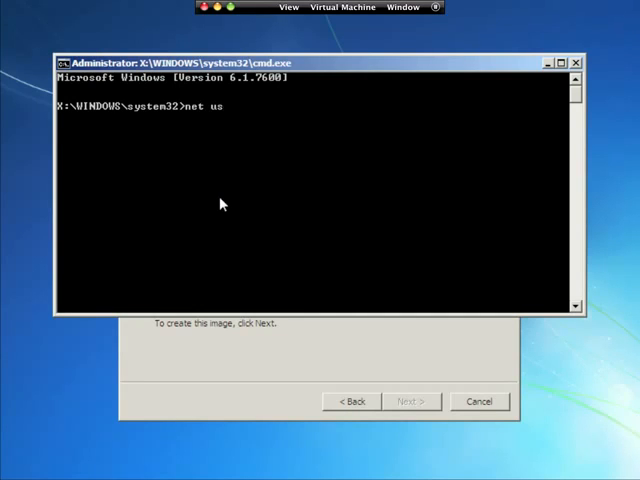
text(e)
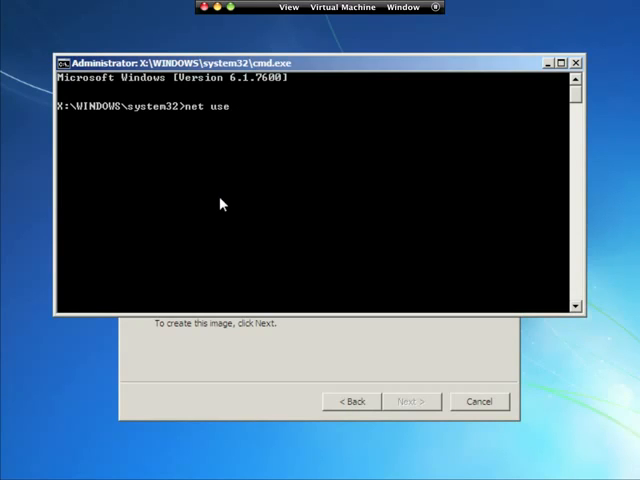
text(G)
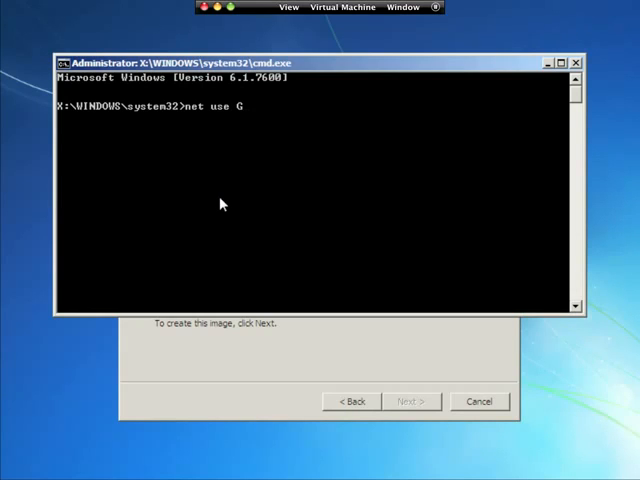
text(: \\)
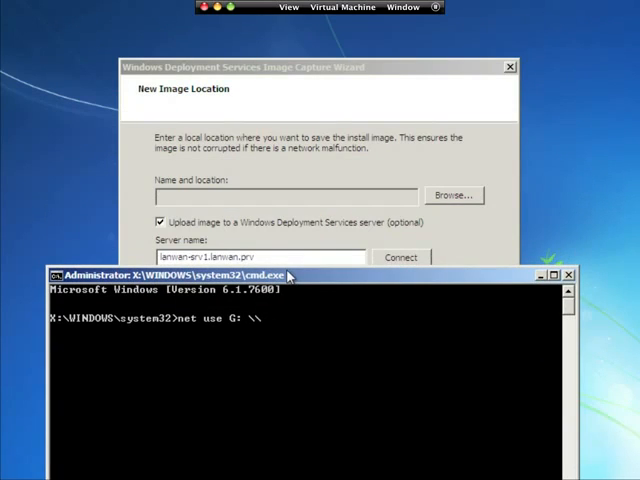
text(lanwan)
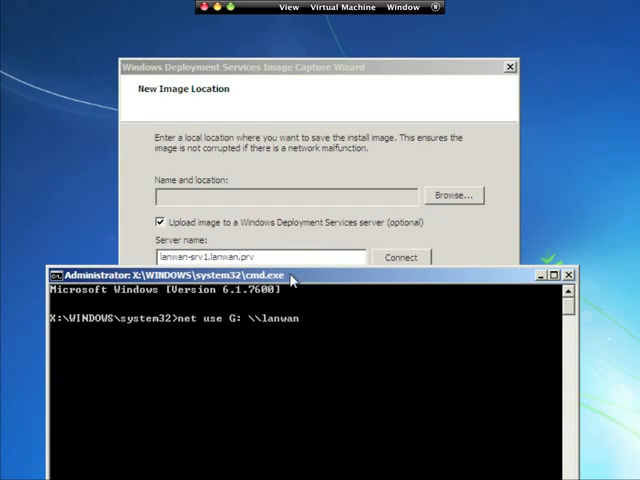
text(-srv1)
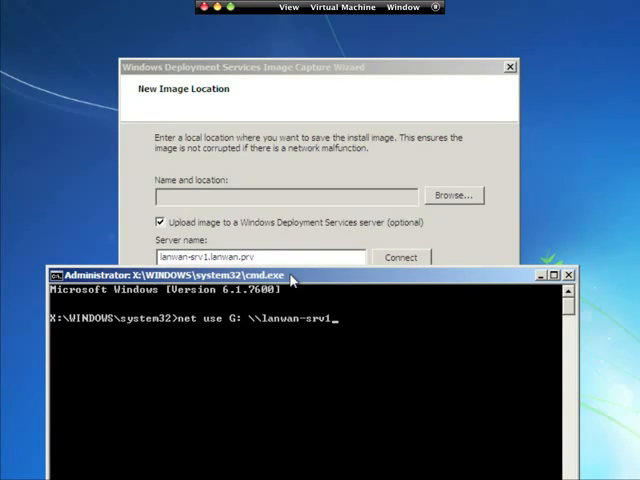
text(.lanwan)
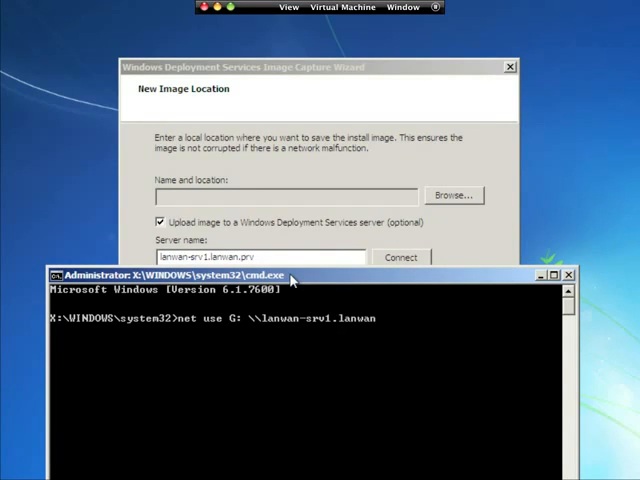
text(prv)
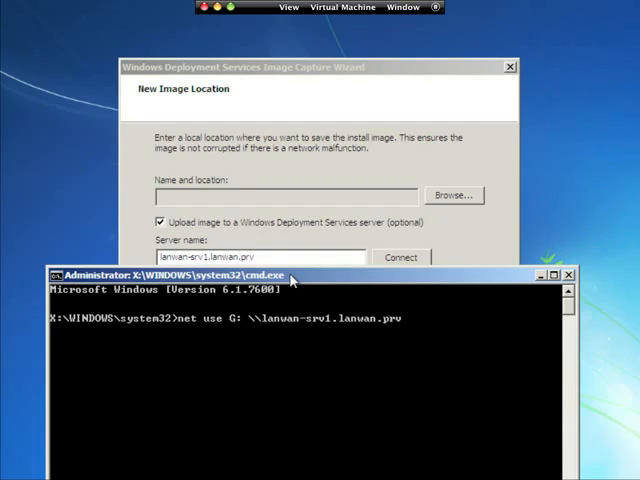
text(\)
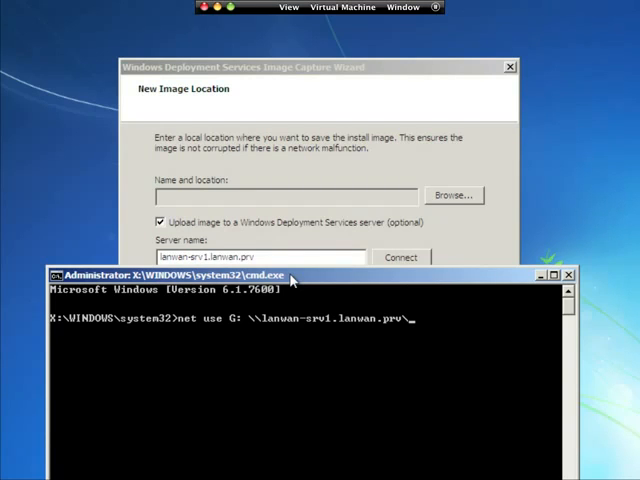
text(golden)
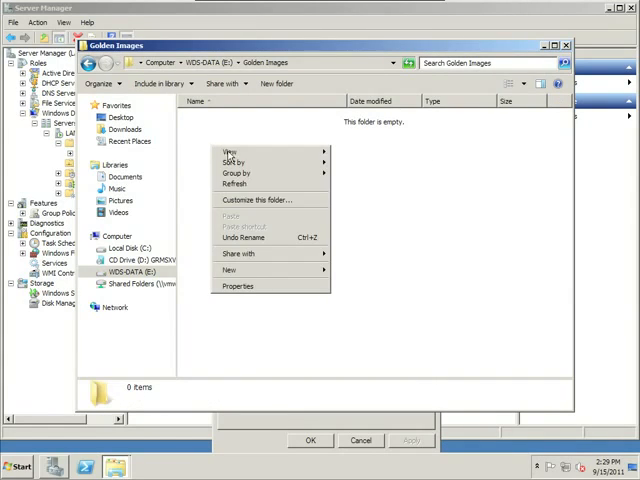
Step: Create a new text document in the Golden Images folder
click(230, 270)
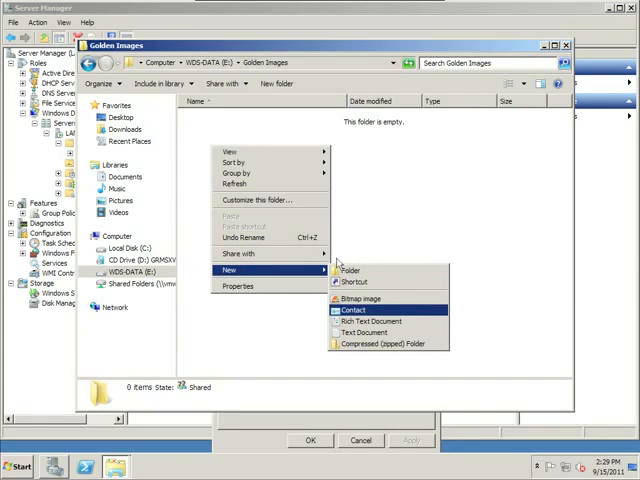
click(365, 331)
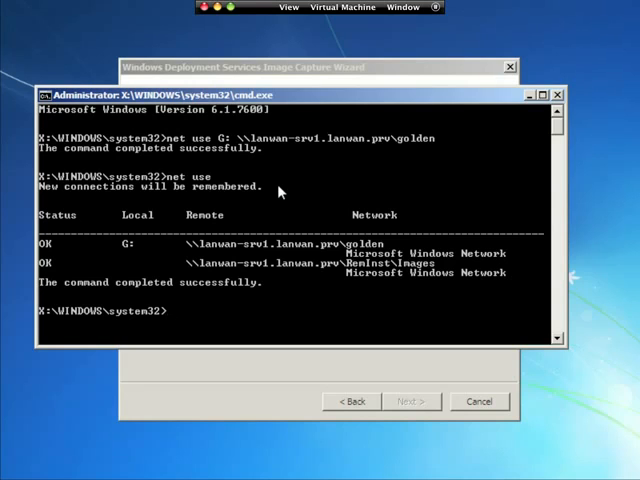
Step: Switch to the mapped G: drive and list its contents with dir
text(G:)
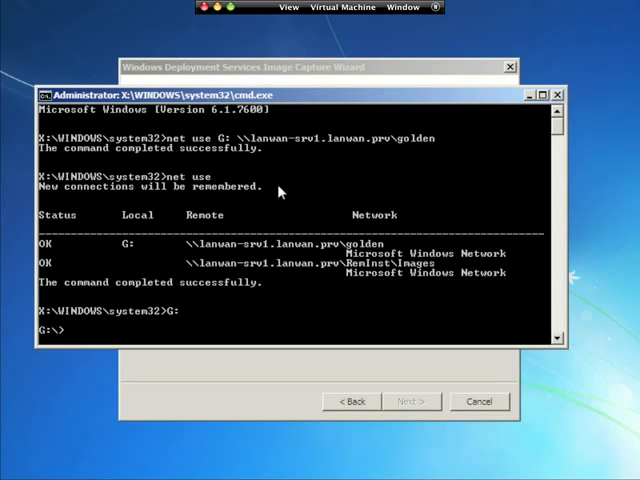
text(dir)
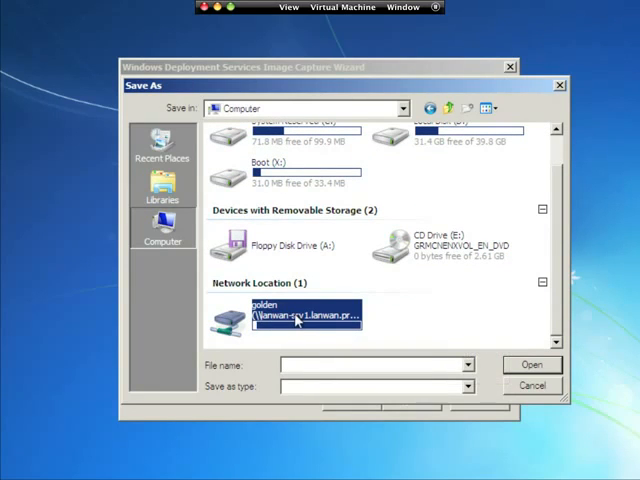
Step: Save the image as GoldenSysprep in the mapped golden network share
double_click(300, 318)
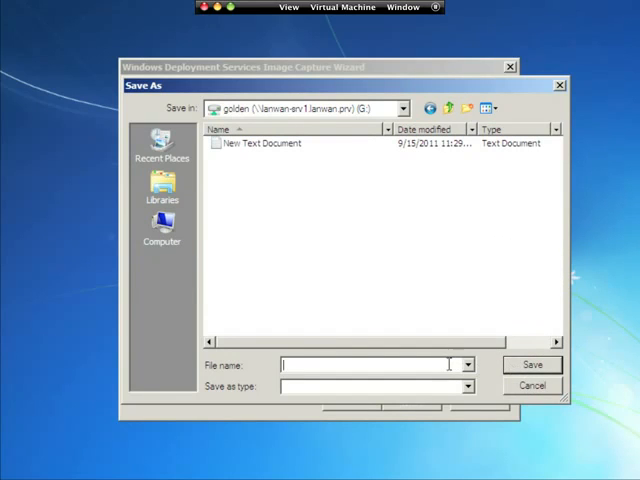
text(Golden)
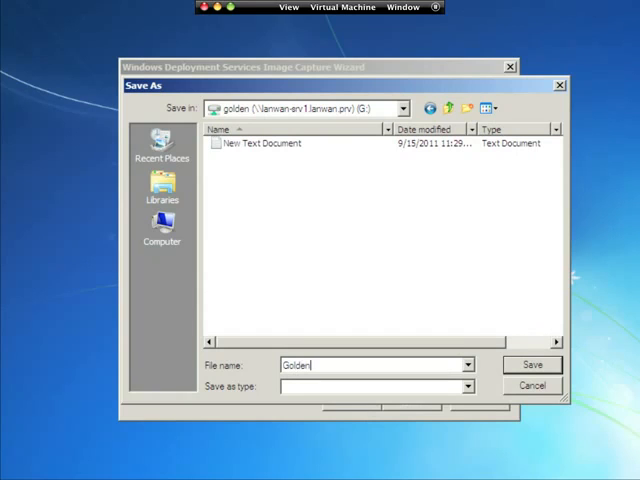
text(Sysprep)
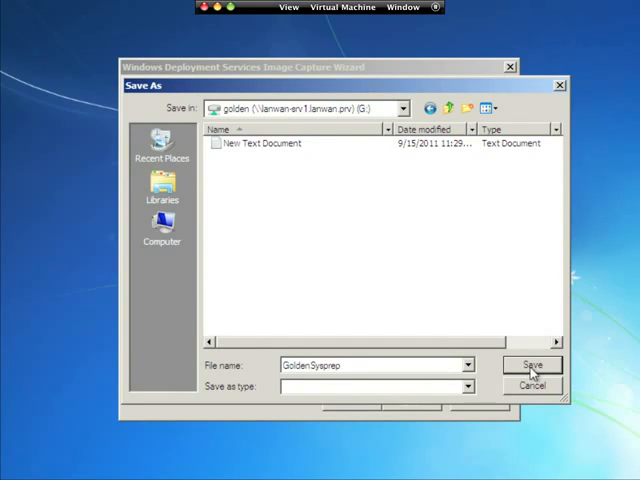
click(532, 365)
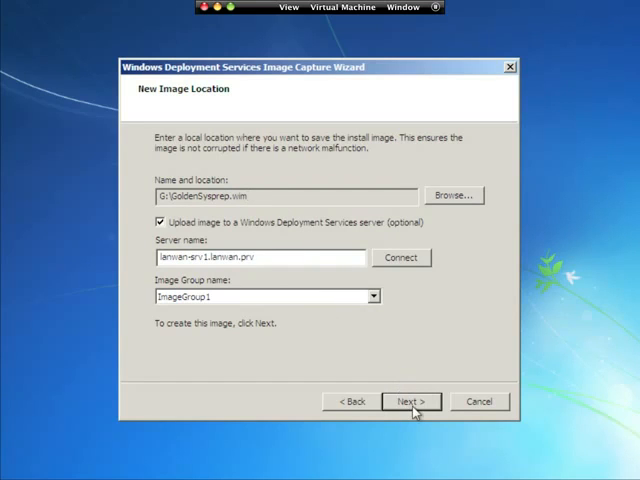
Step: Begin the image capture from the New Image Location page
click(410, 401)
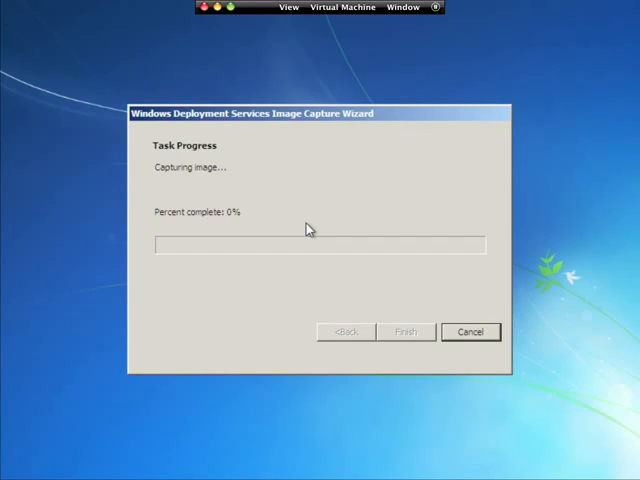
mouse_move(306, 204)
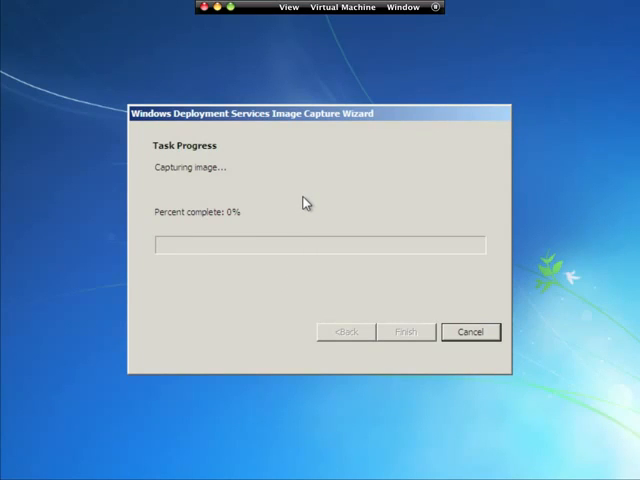
mouse_move(296, 201)
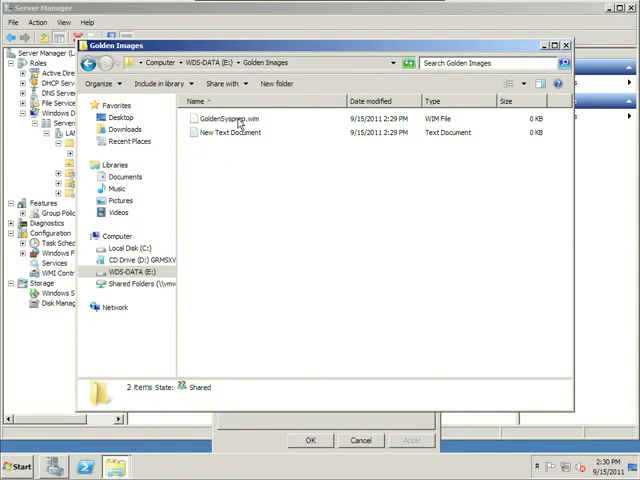
Step: Select GoldenSysprep.wim in the Golden Images folder to view its details
click(234, 118)
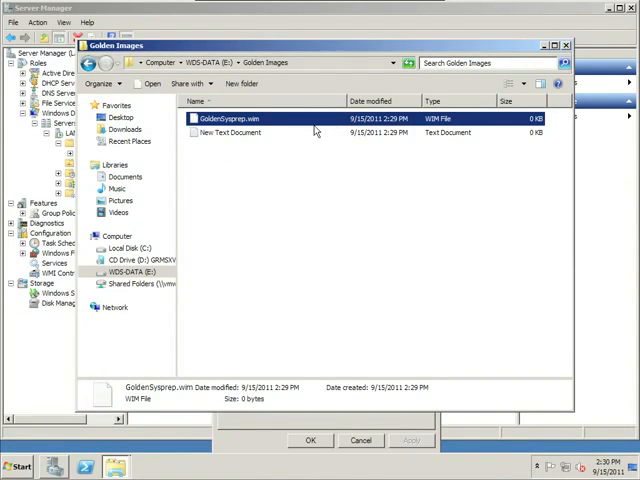